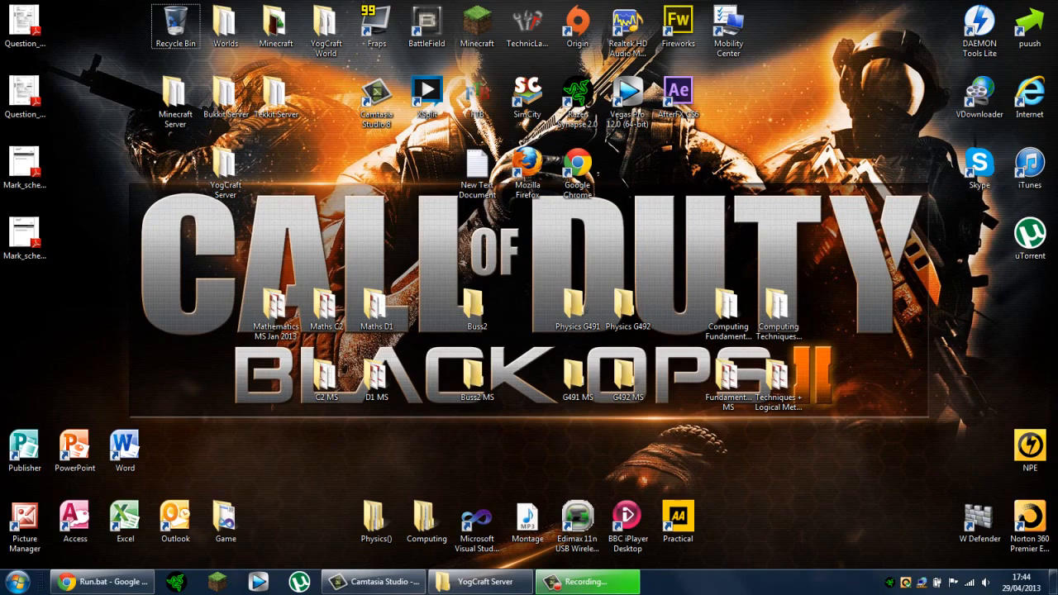
Download the Run.bat file from its MediaFire page
{"action": "left_click", "coordinate": [74, 516]}
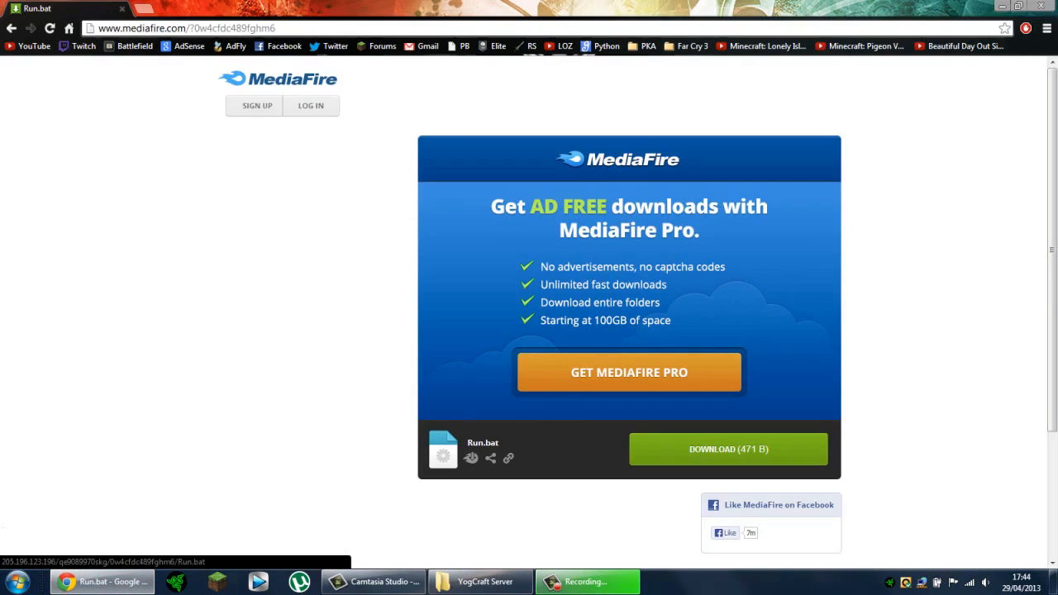
{"action": "left_click", "coordinate": [727, 450]}
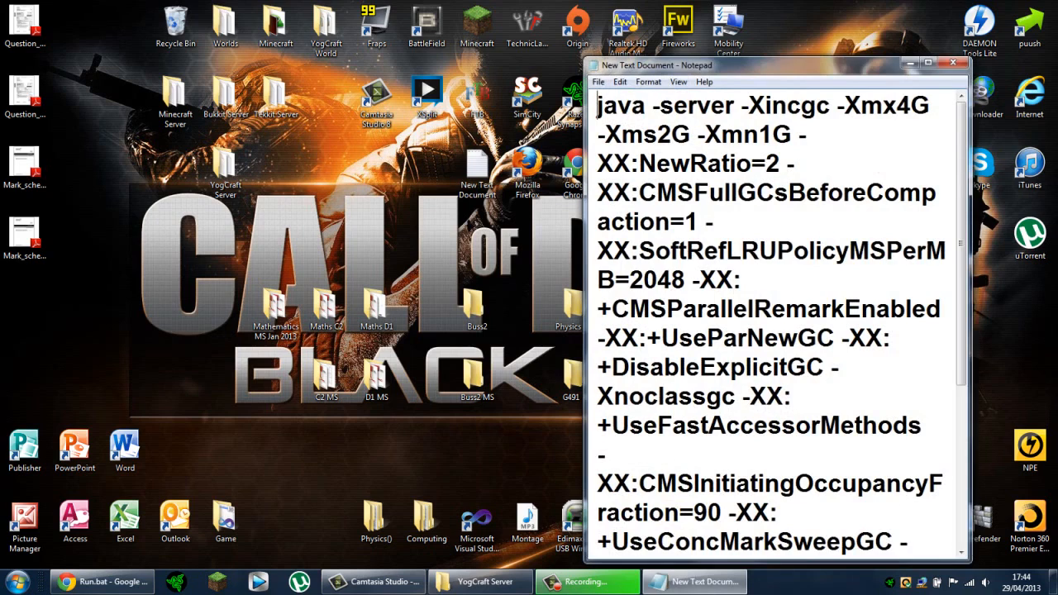
Maximize Notepad so the full Java launch command ending in -jar ftbserver.jar is visible
{"action": "left_click", "coordinate": [928, 65]}
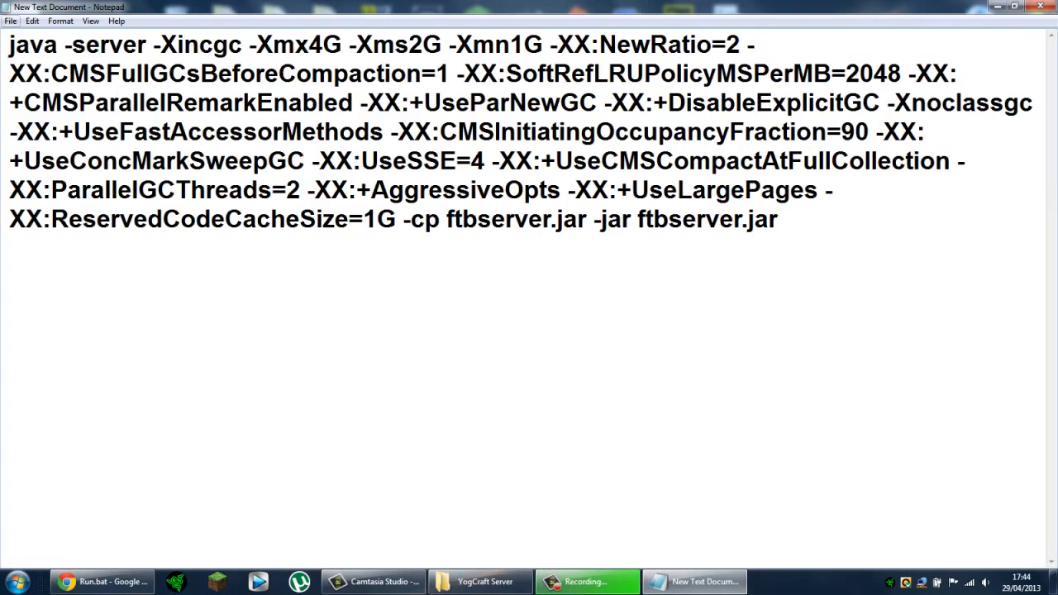
{"action": "left_click", "coordinate": [10, 20]}
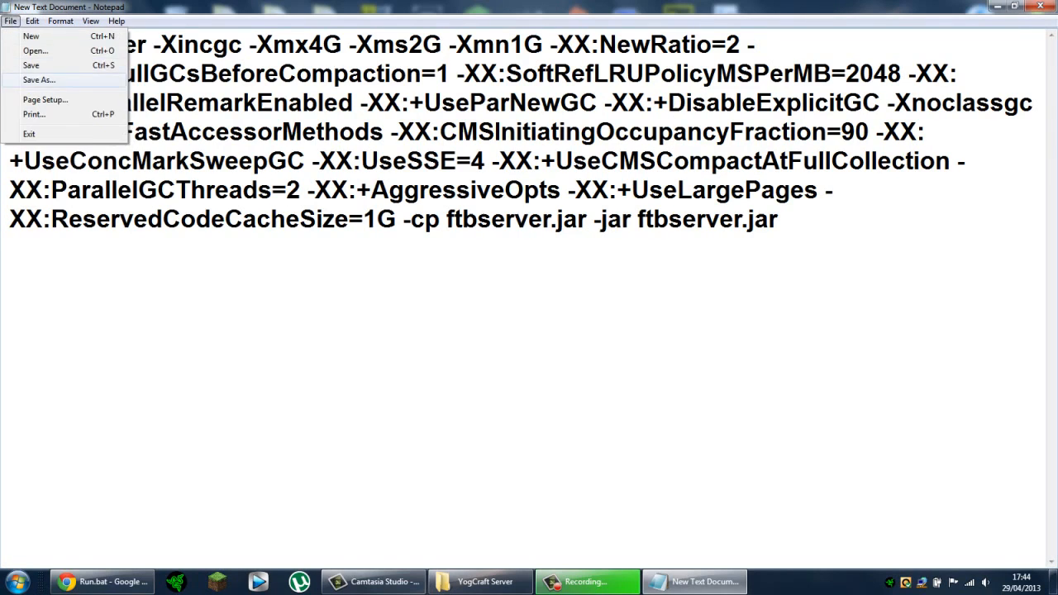
Save the launch command via Save As under the file name Run.bat
{"action": "left_click", "coordinate": [39, 80]}
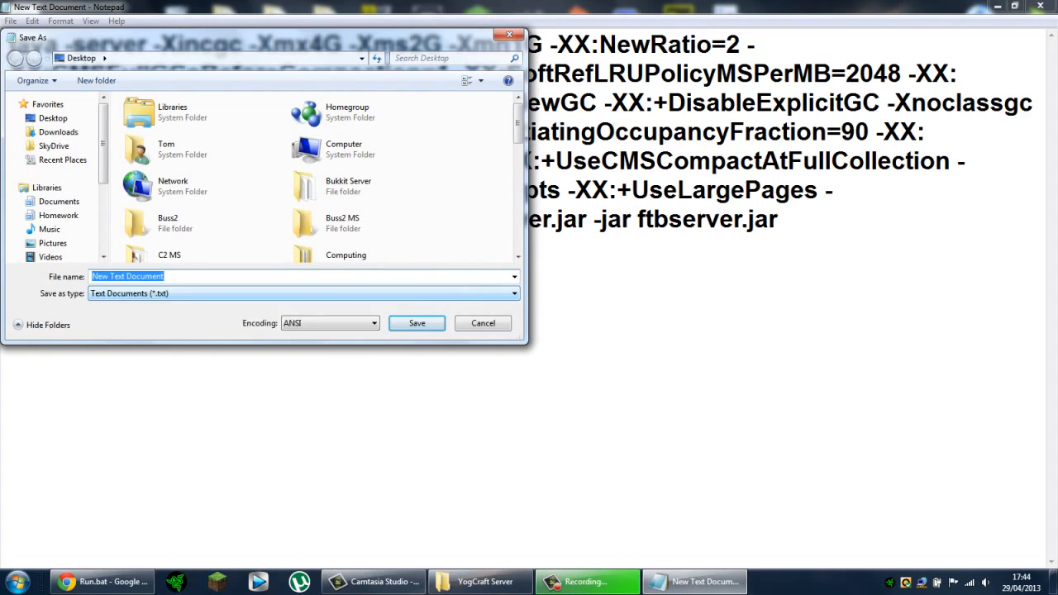
{"action": "type", "text": "Run"}
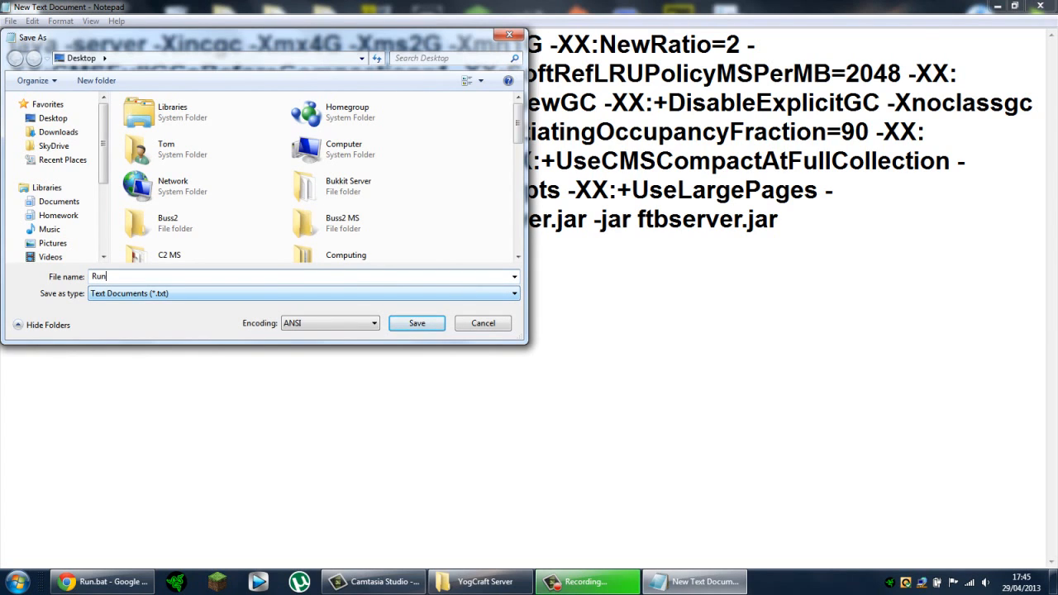
{"action": "type", "text": ".bat"}
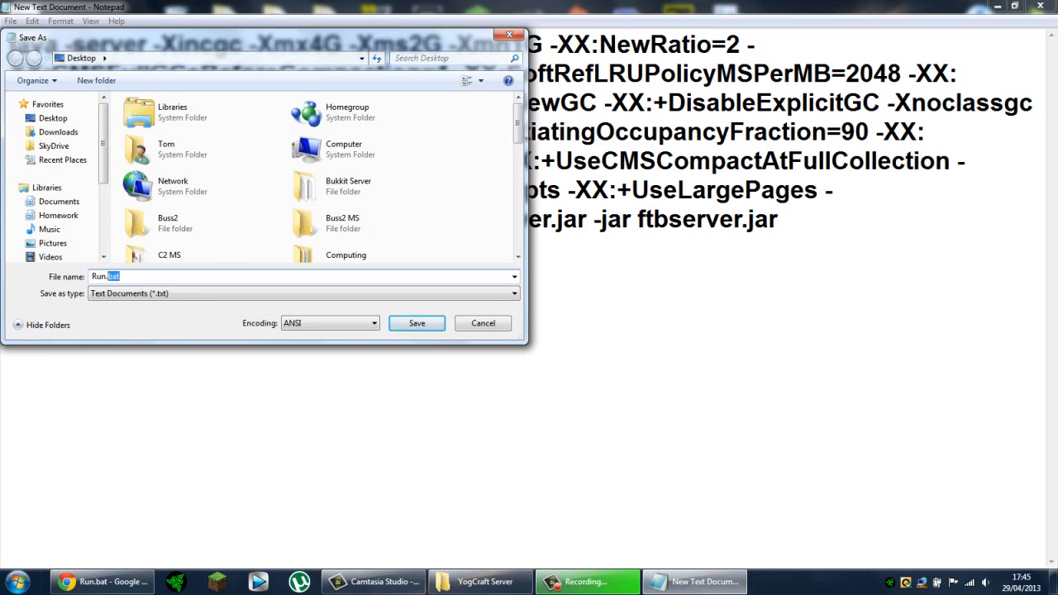
{"action": "left_click", "coordinate": [417, 322]}
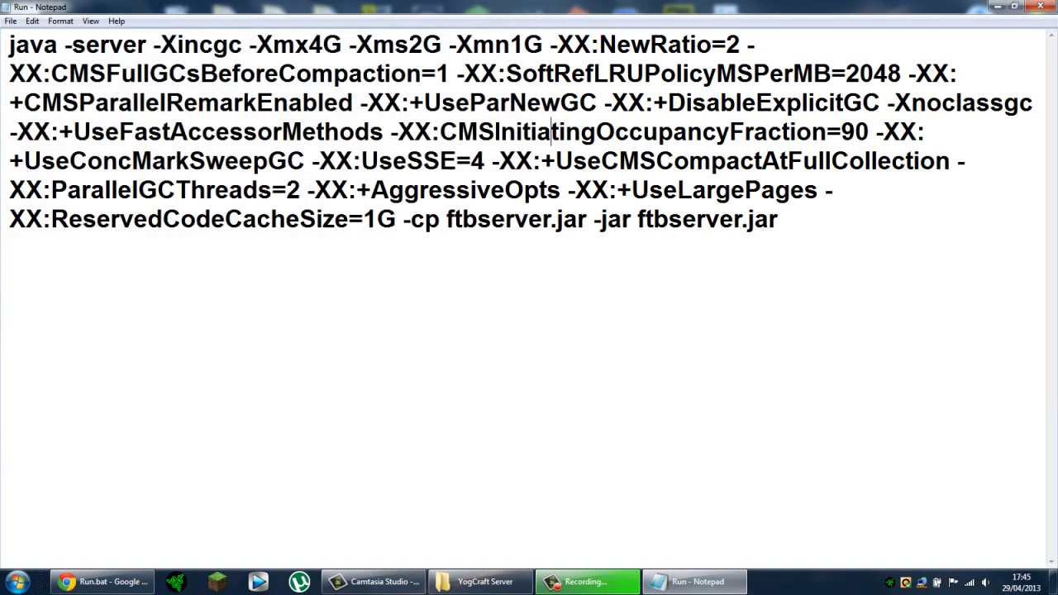
Close Notepad, leaving the YogCraft Server folder with the Run batch file showing
{"action": "left_click", "coordinate": [1011, 7]}
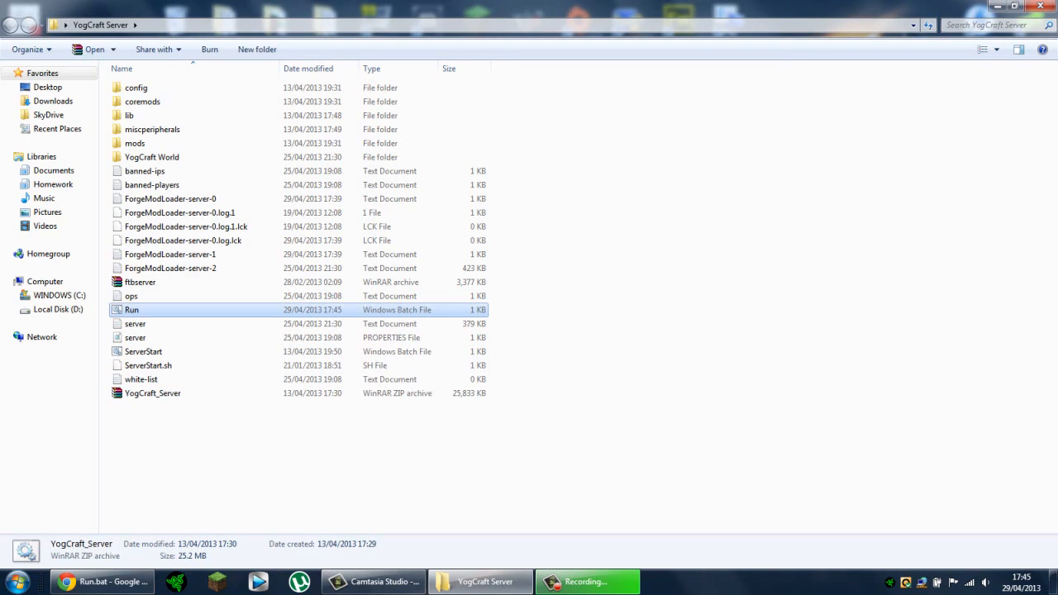
Reopen Run.bat and inspect the ftbserver jar name in its launch arguments
{"action": "double_click", "coordinate": [132, 309]}
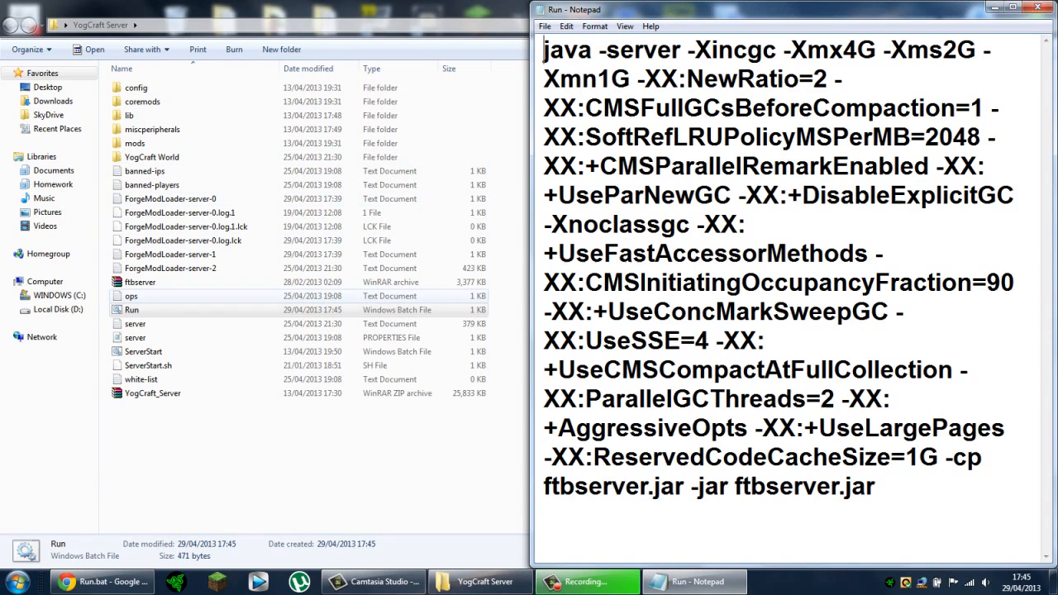
{"action": "left_click", "coordinate": [139, 281]}
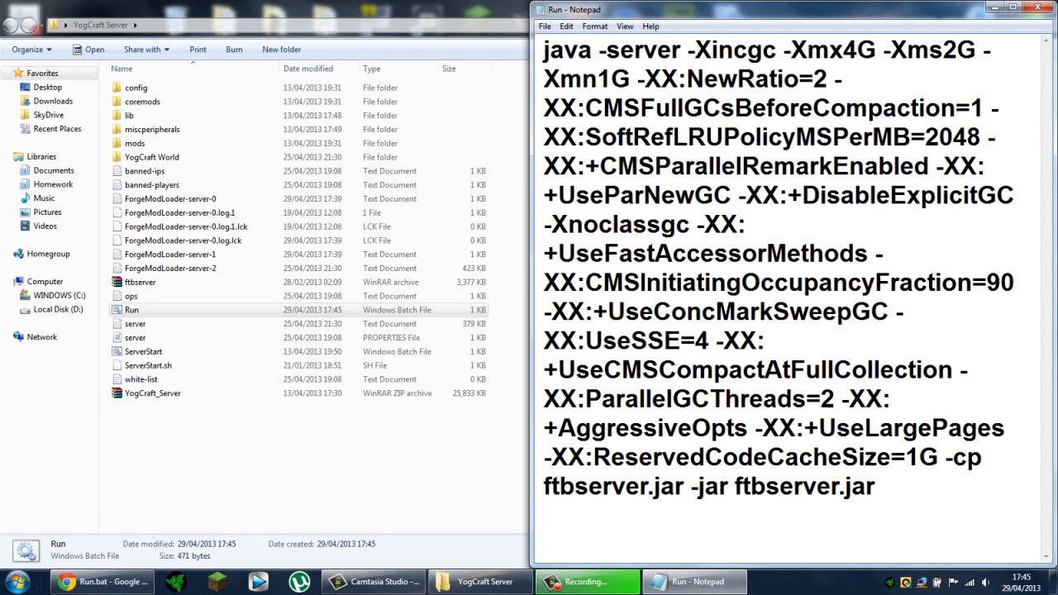
{"action": "double_click", "coordinate": [588, 486]}
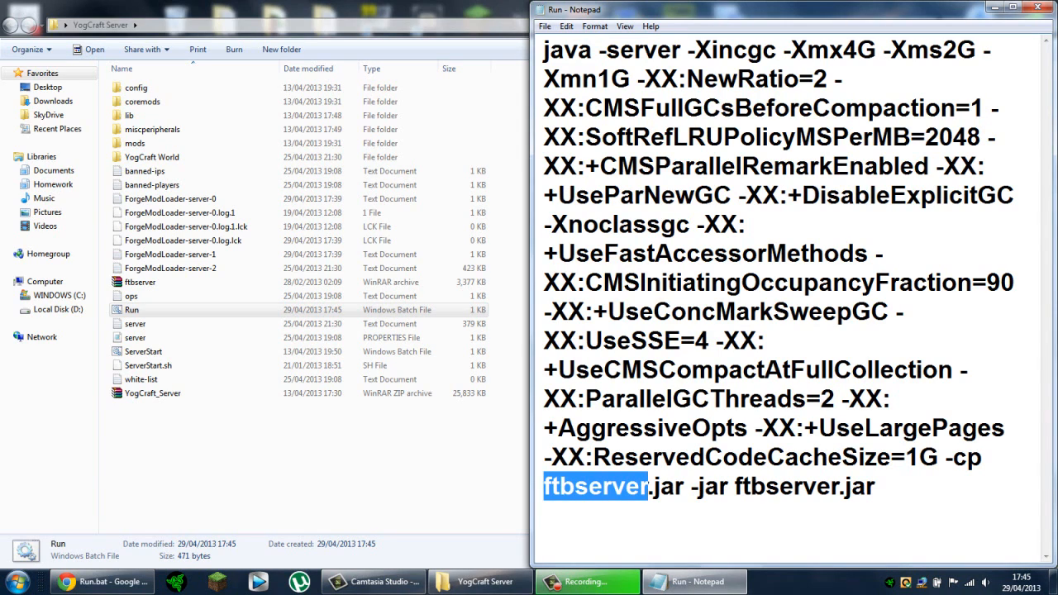
{"action": "left_click", "coordinate": [744, 486]}
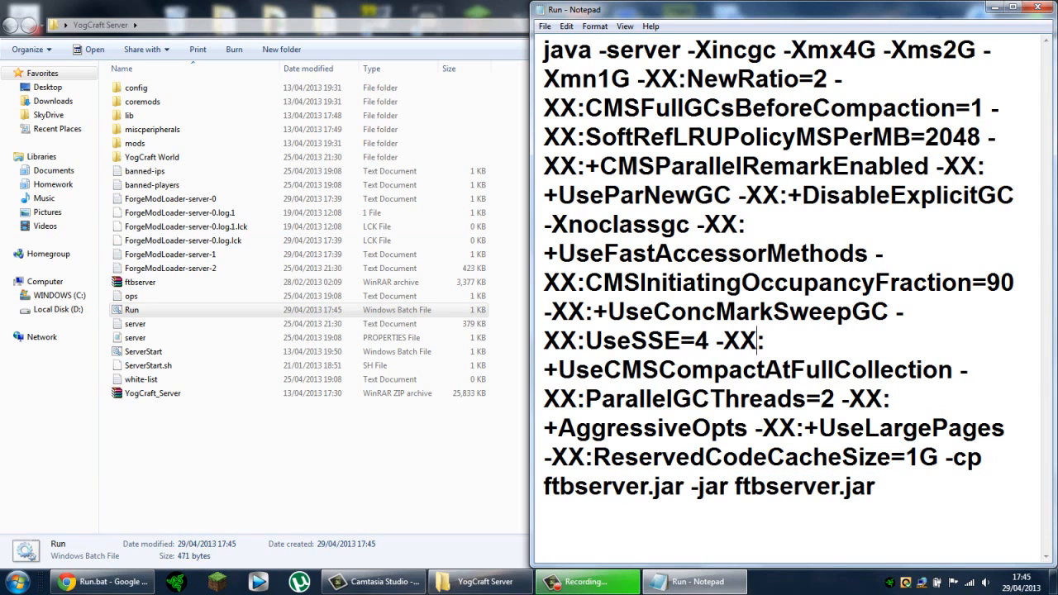
{"action": "left_click", "coordinate": [141, 281]}
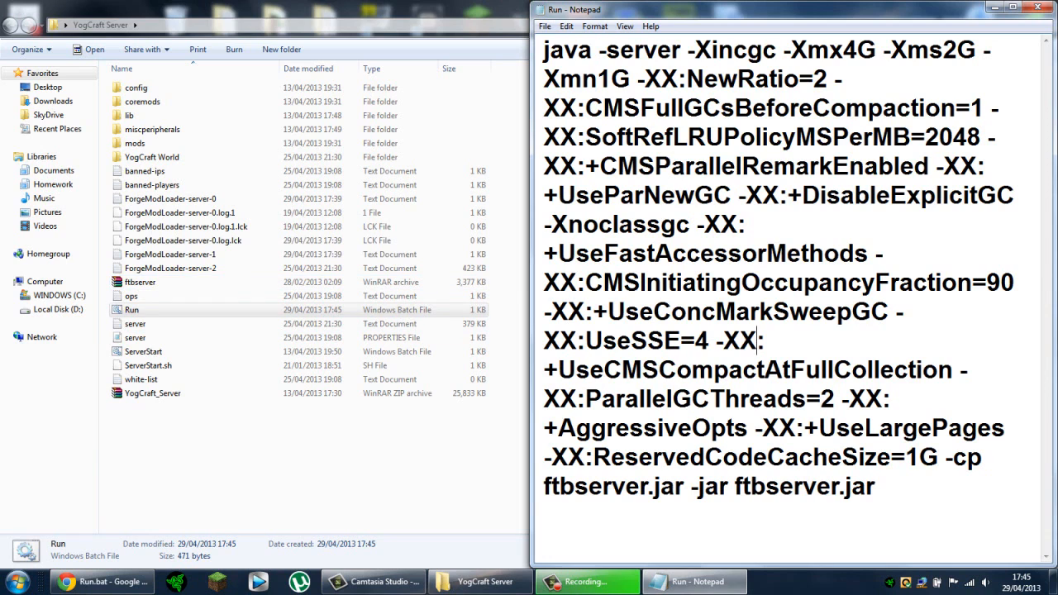
{"action": "double_click", "coordinate": [595, 486]}
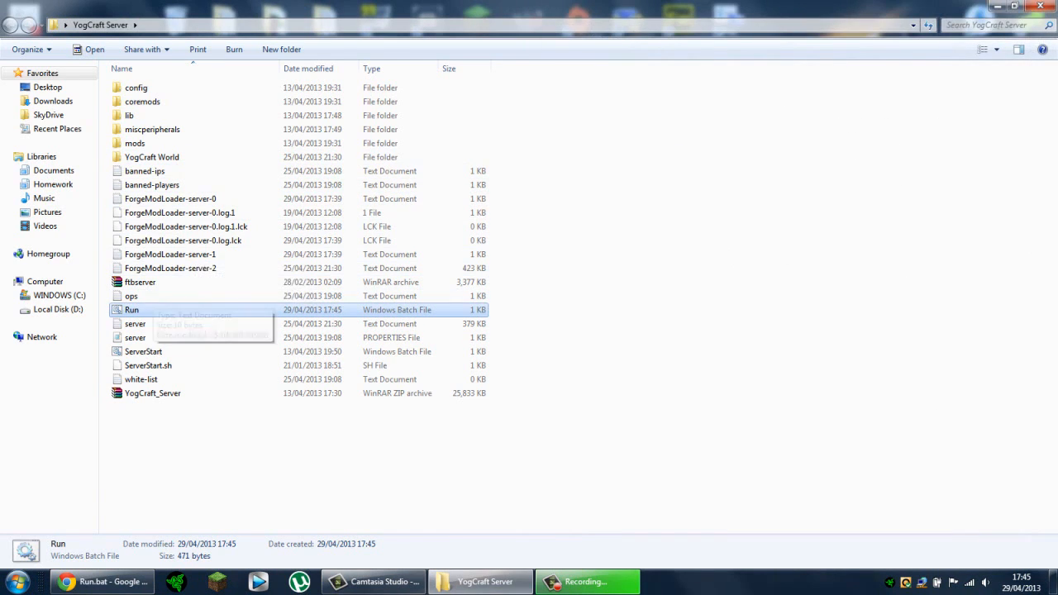
Start the server by running the Run batch file from the YogCraft Server folder
{"action": "double_click", "coordinate": [132, 309]}
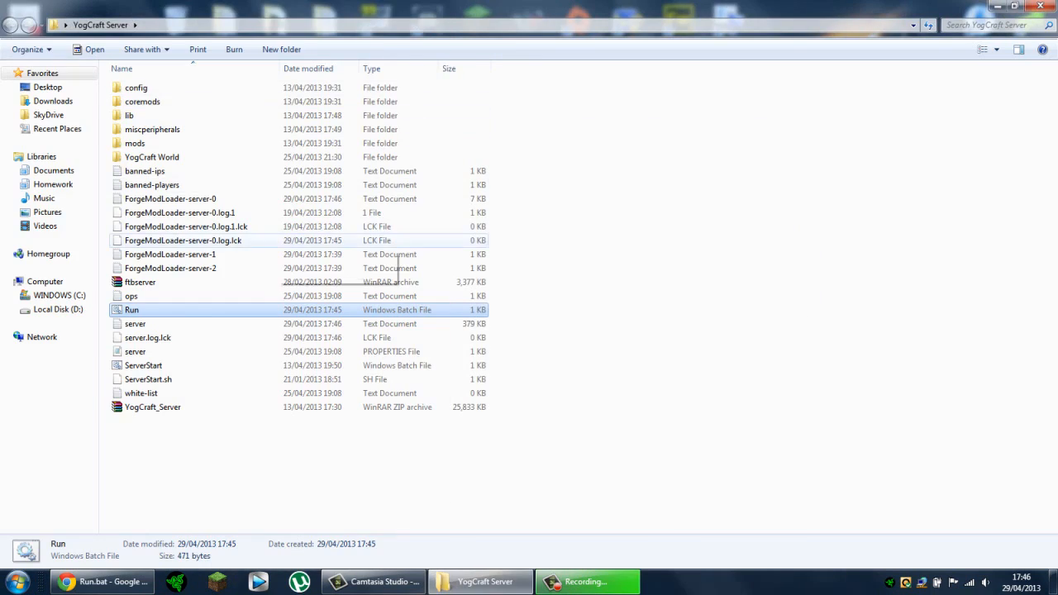
{"action": "right_click", "coordinate": [132, 309]}
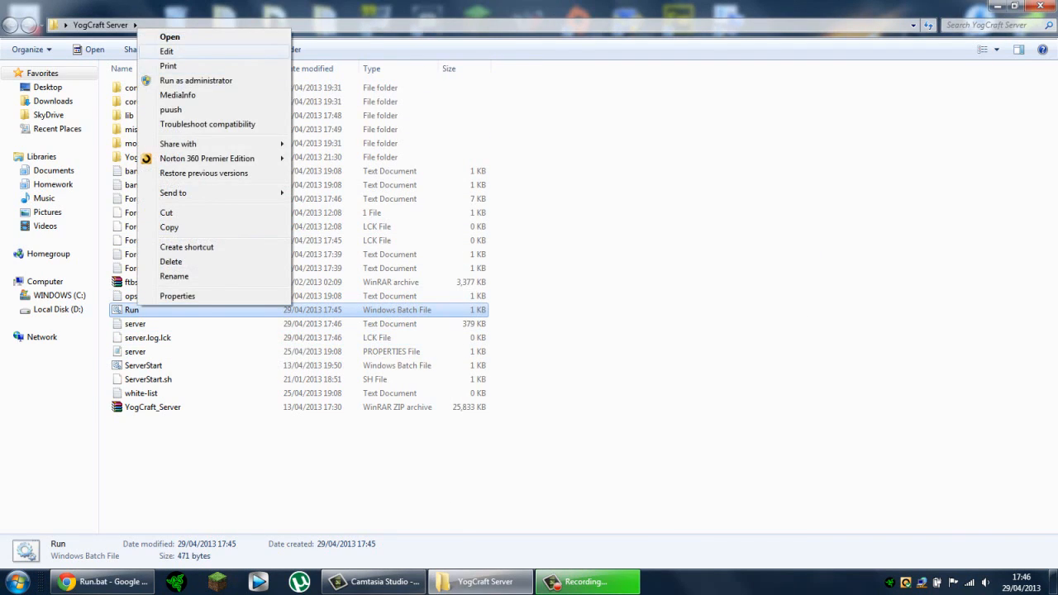
{"action": "left_click", "coordinate": [165, 51]}
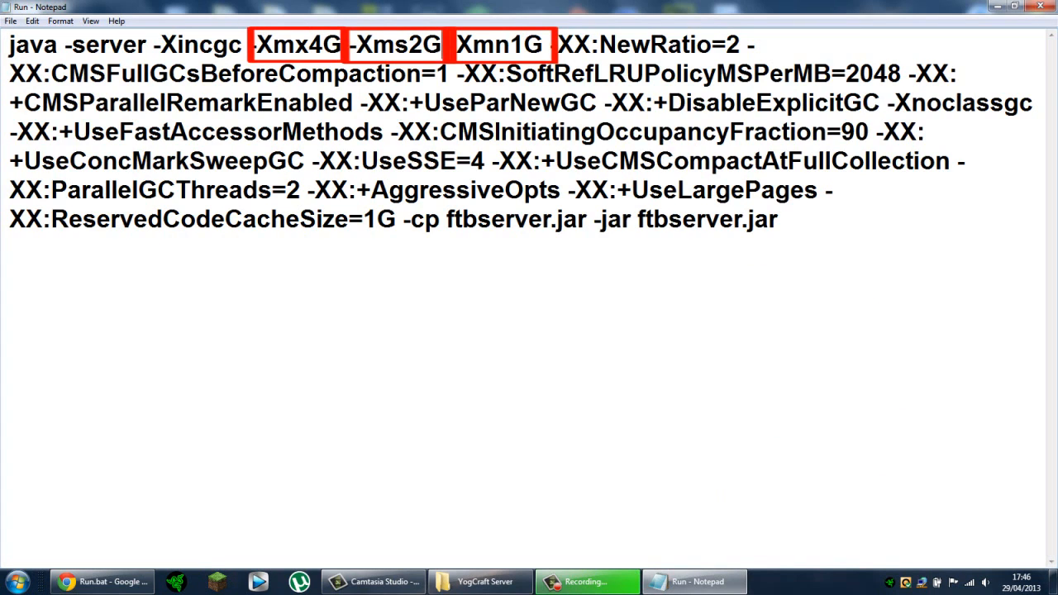
{"action": "left_click", "coordinate": [480, 582]}
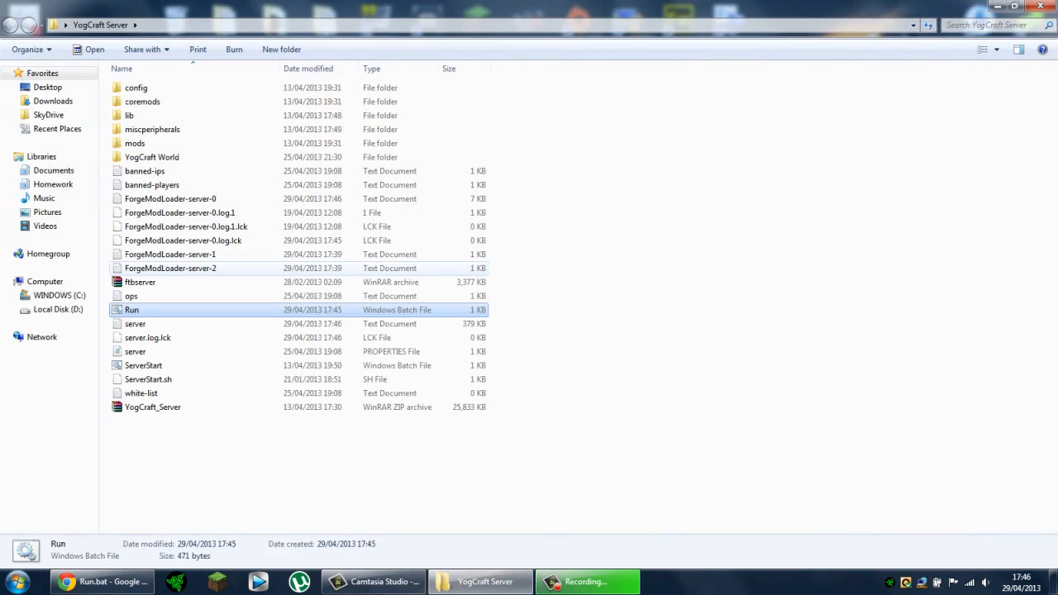